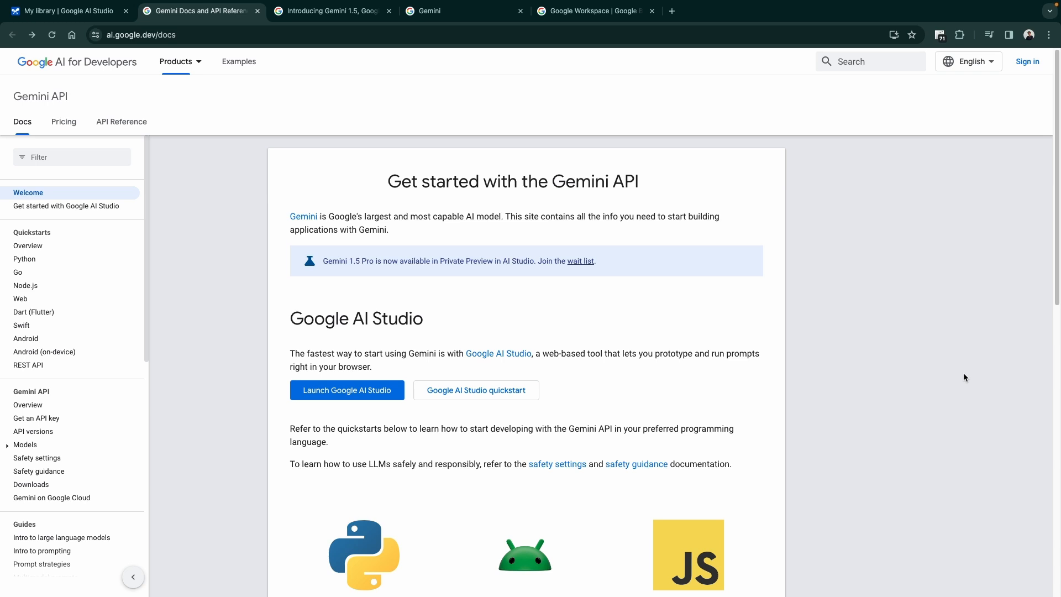
mouse_move(283, 206)
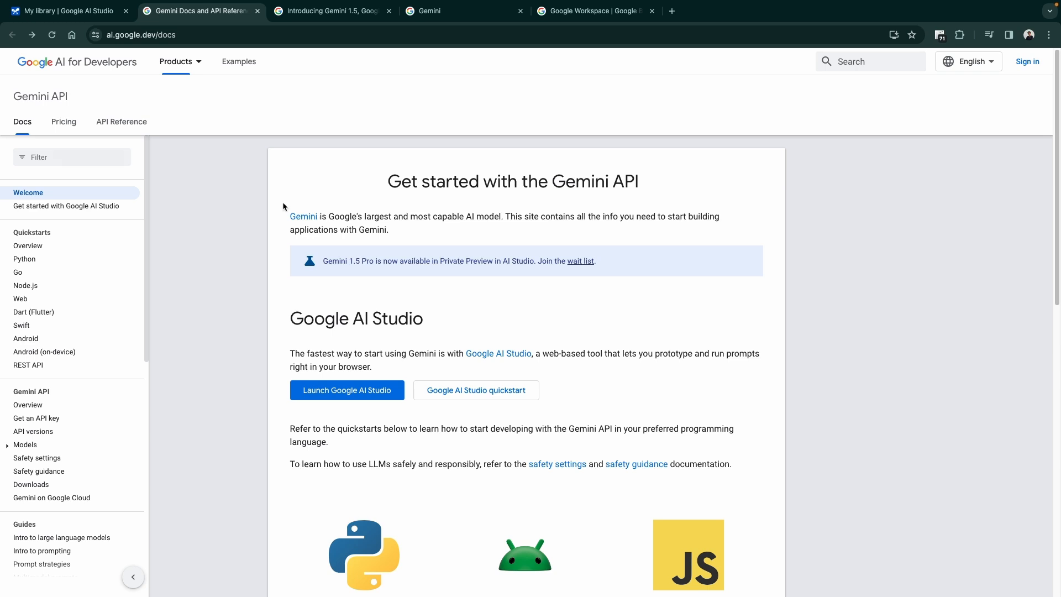
mouse_move(343, 203)
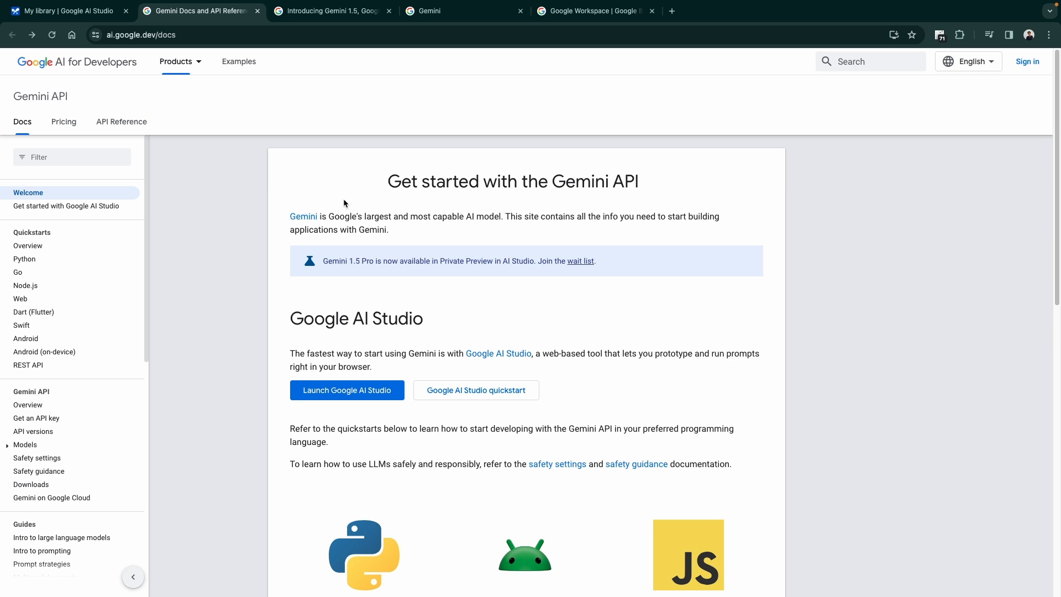
mouse_move(491, 211)
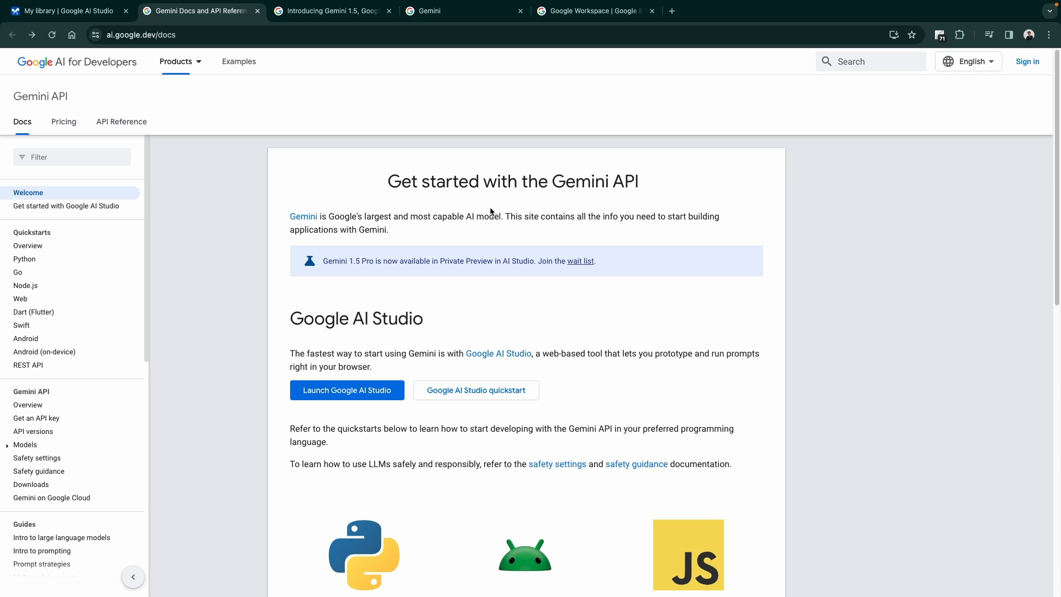
mouse_move(318, 11)
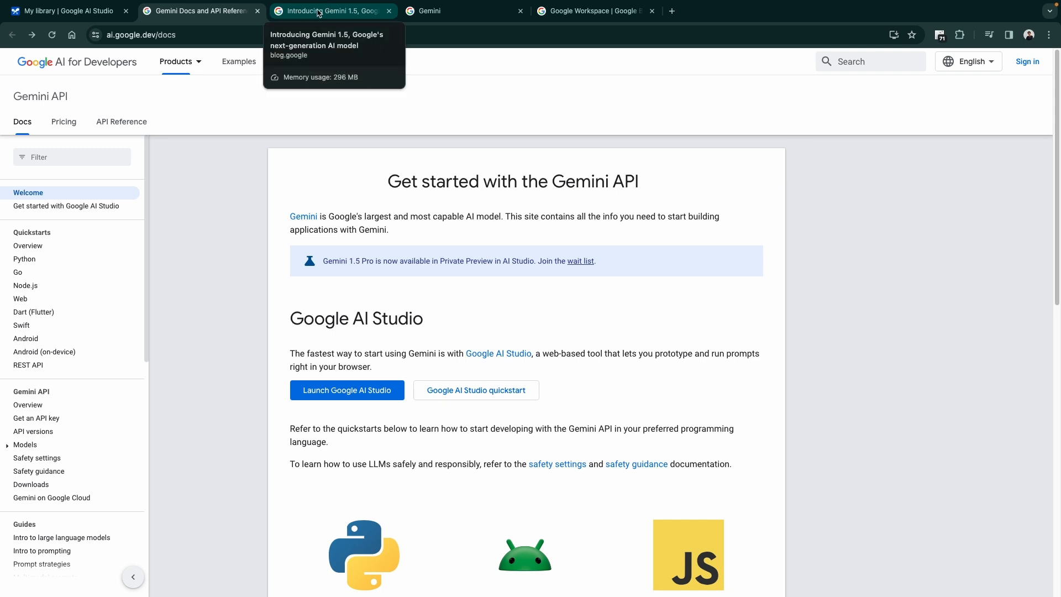
- Open the Gemini 1.5 article, close the extra tabs, and scroll to Sundar Pichai's note
click(330, 11)
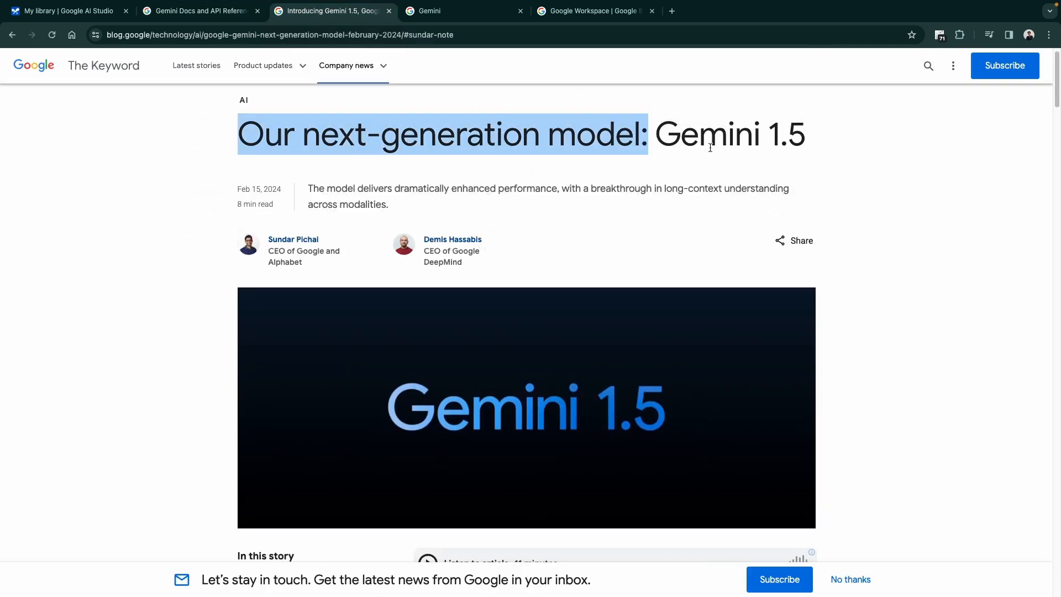
scroll(down, 3)
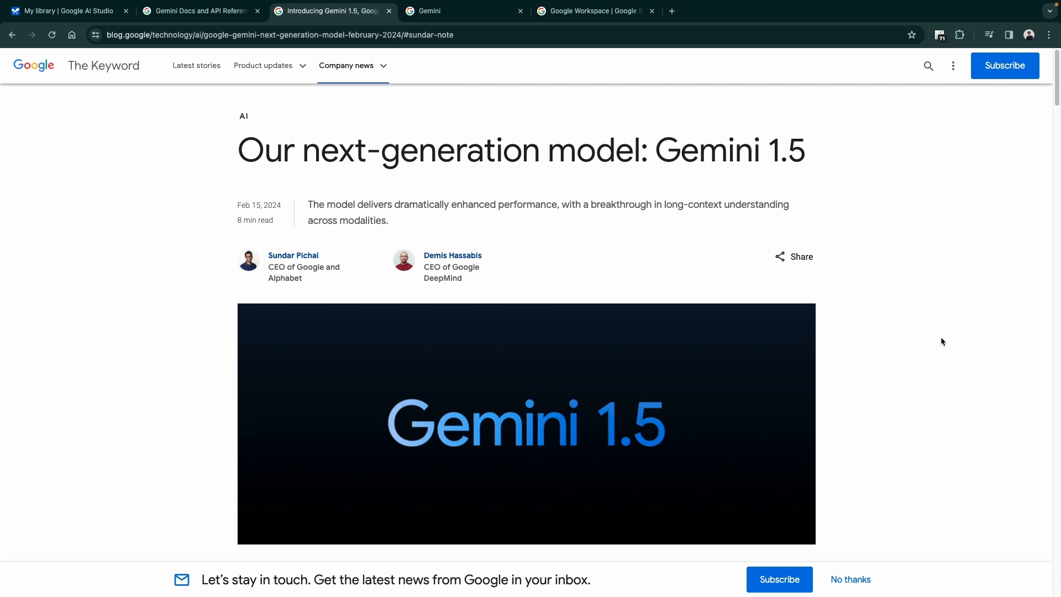
click(520, 11)
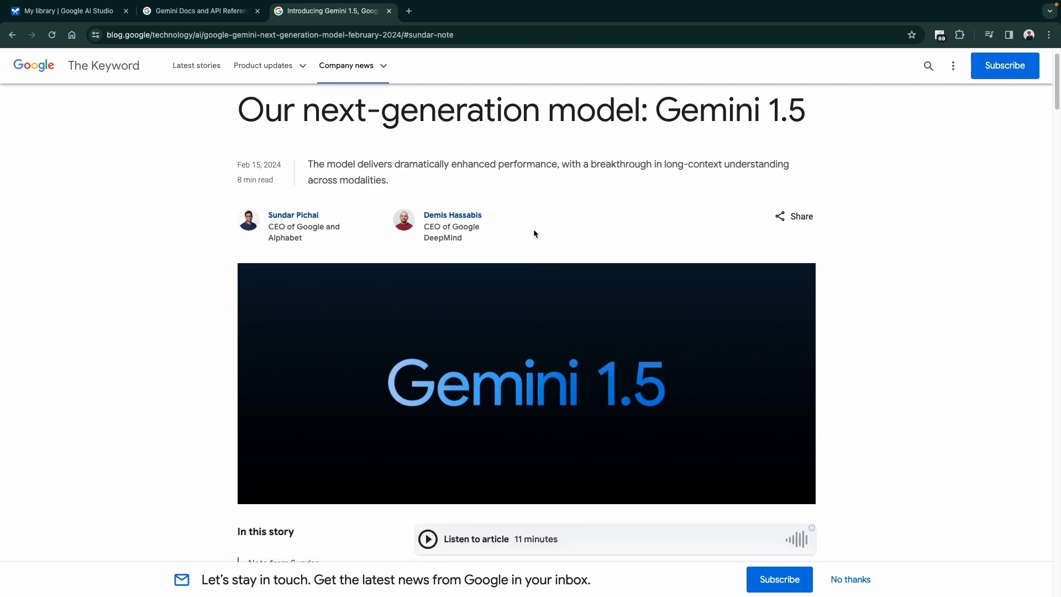
scroll(down, 3)
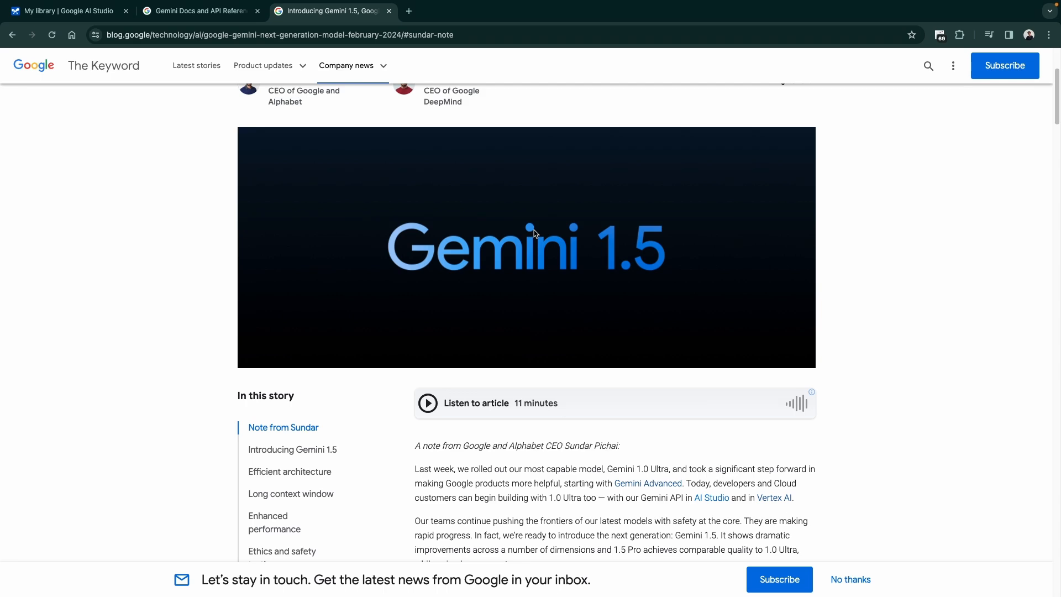
scroll(down, 3)
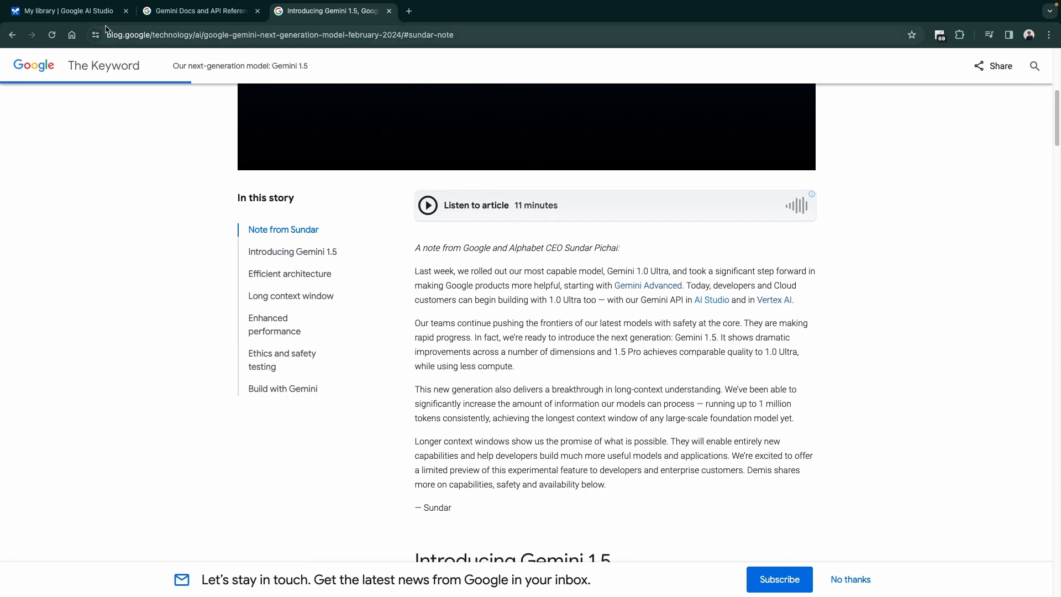
click(64, 11)
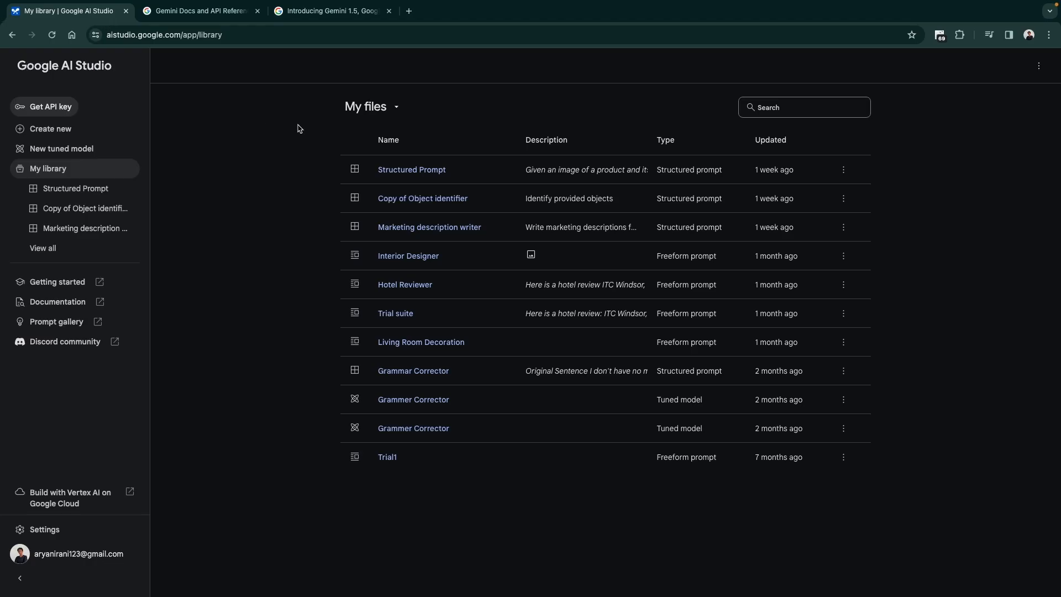
click(176, 35)
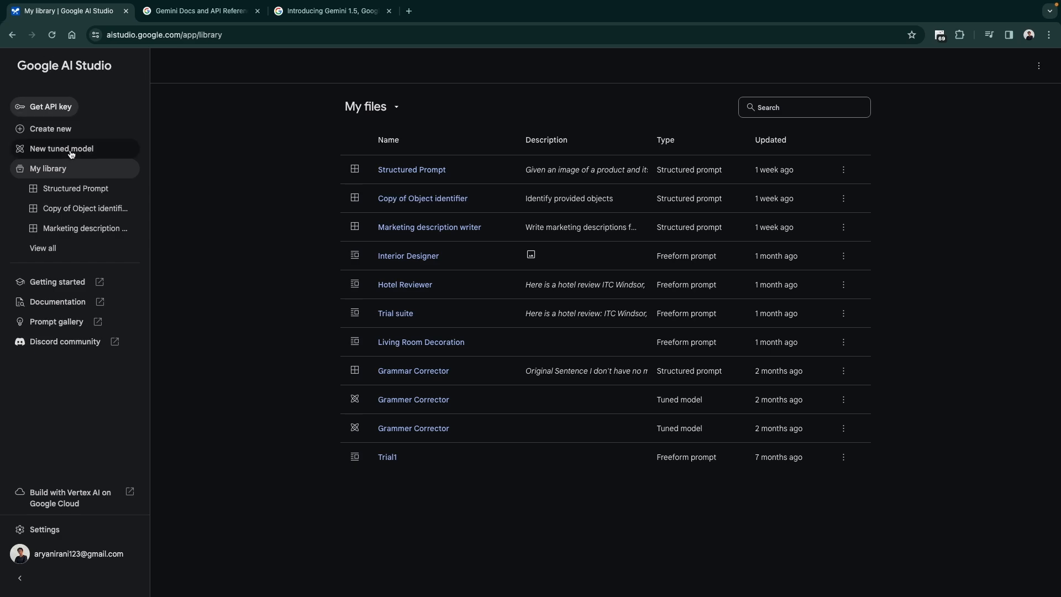
click(60, 148)
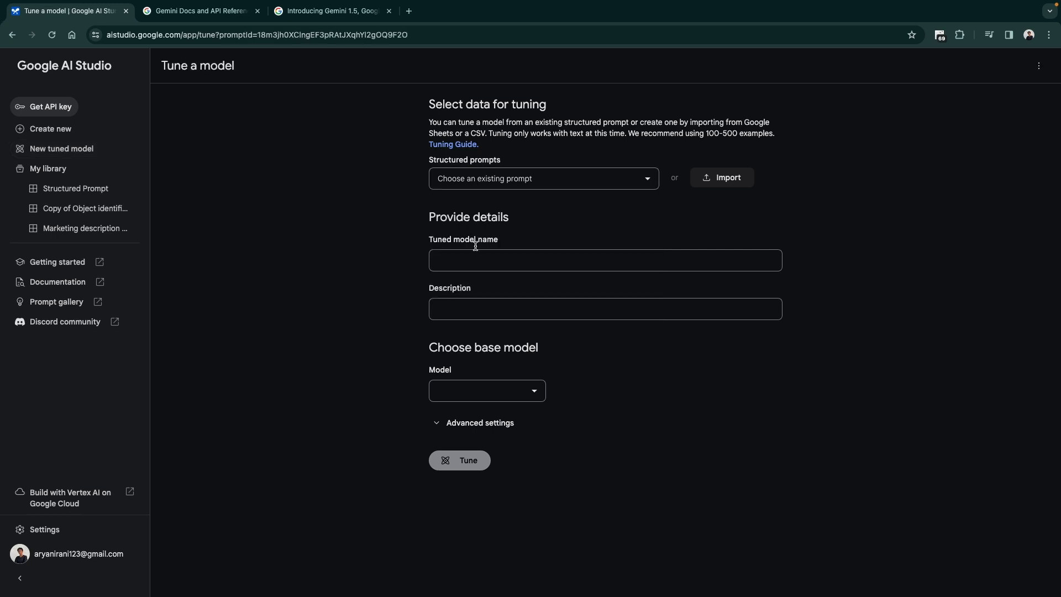
click(541, 178)
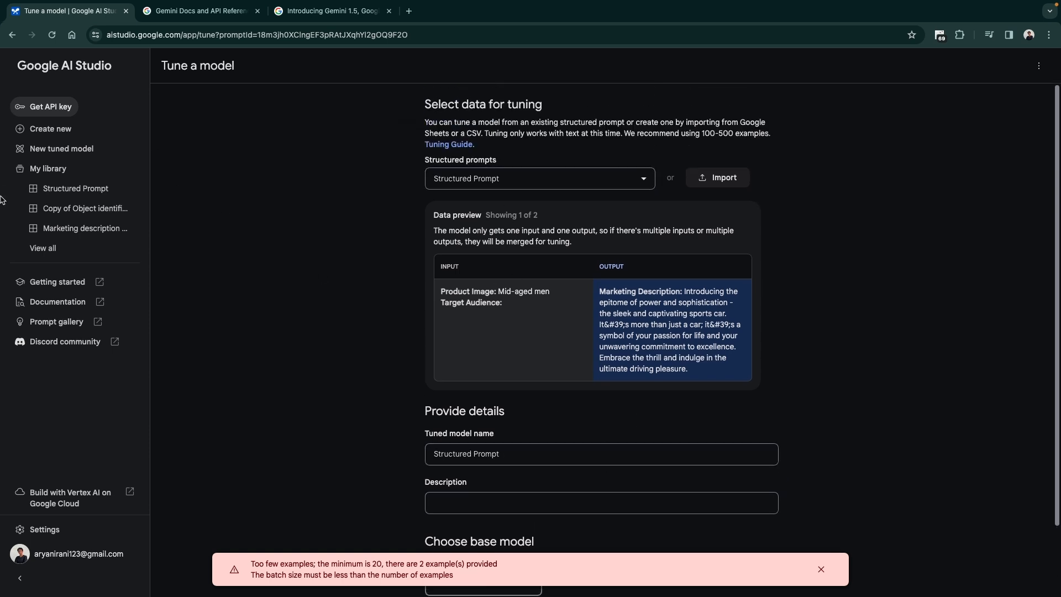
click(76, 188)
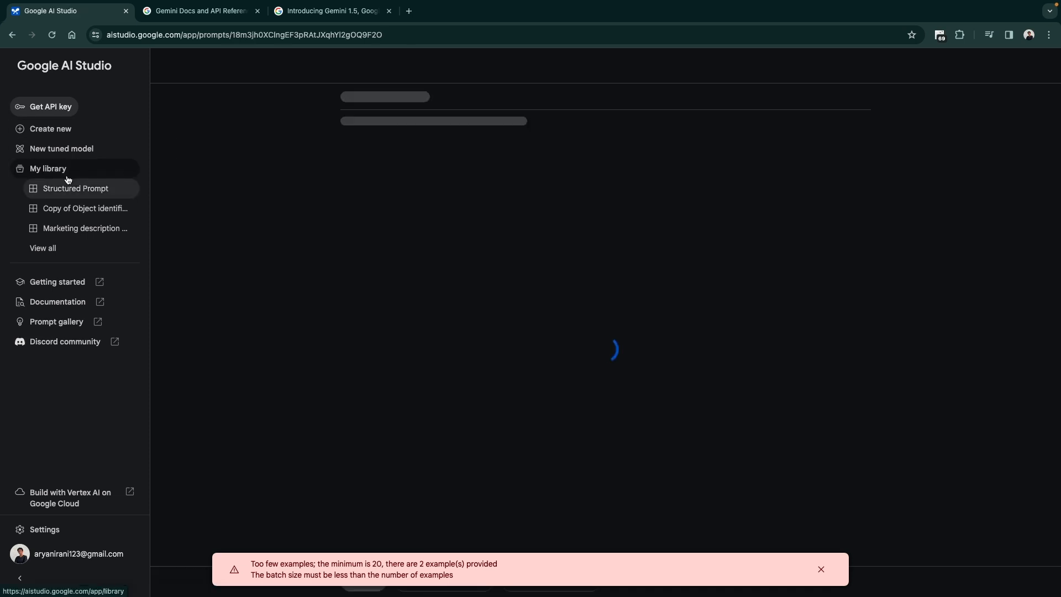
click(48, 169)
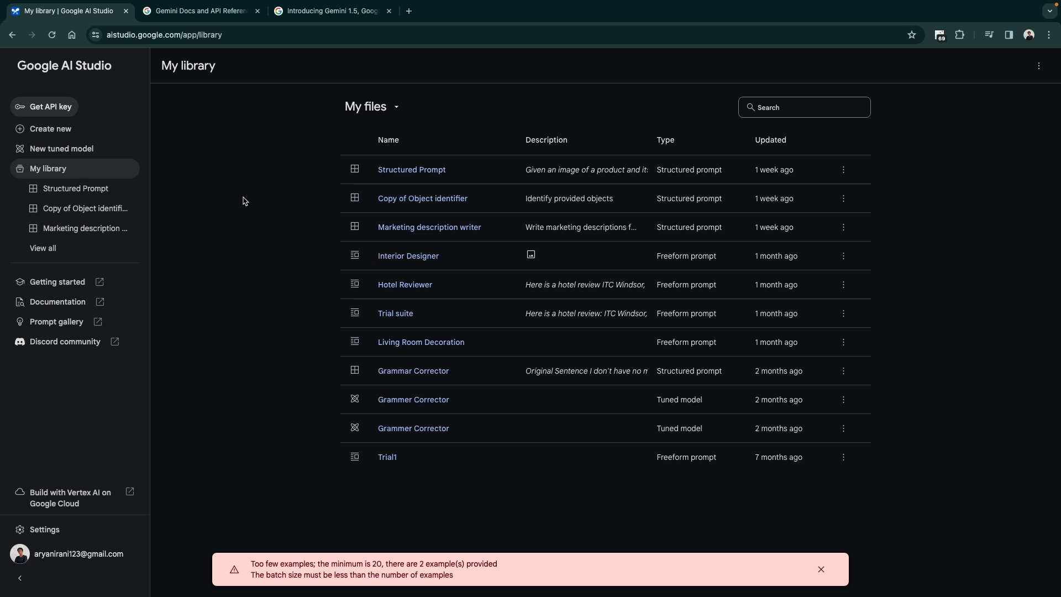
mouse_move(804, 570)
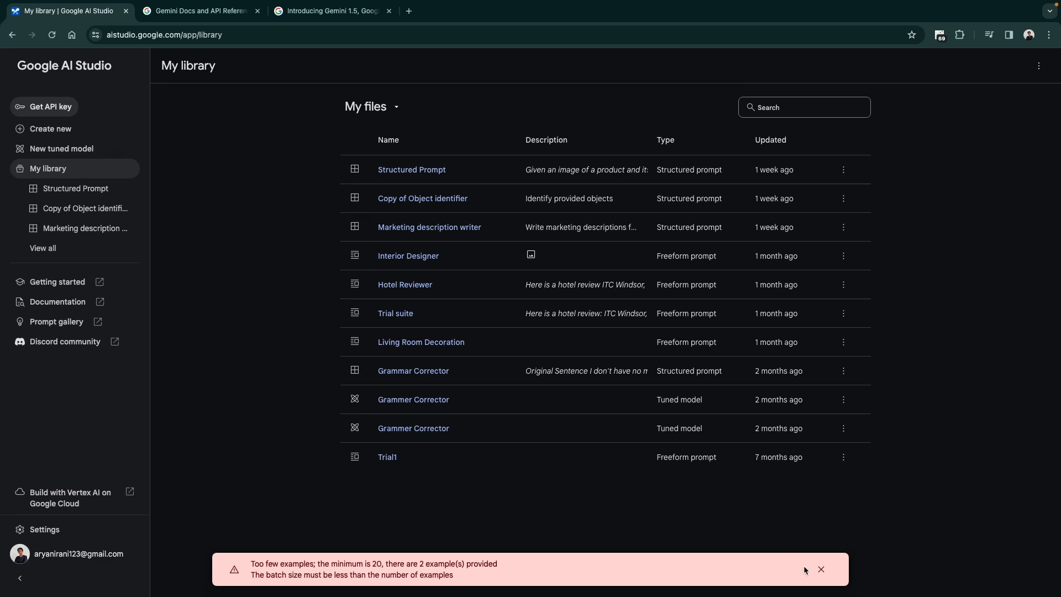
click(820, 569)
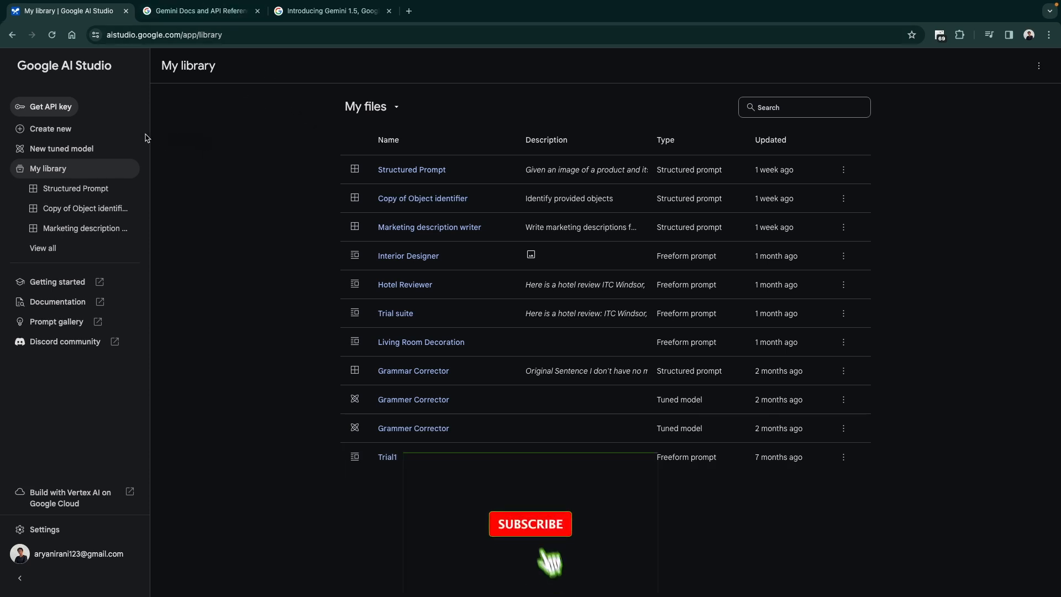
- Create a new structured prompt and list the models: Gemini 1.0 Pro, 1.5 Pro, tuned models
click(49, 129)
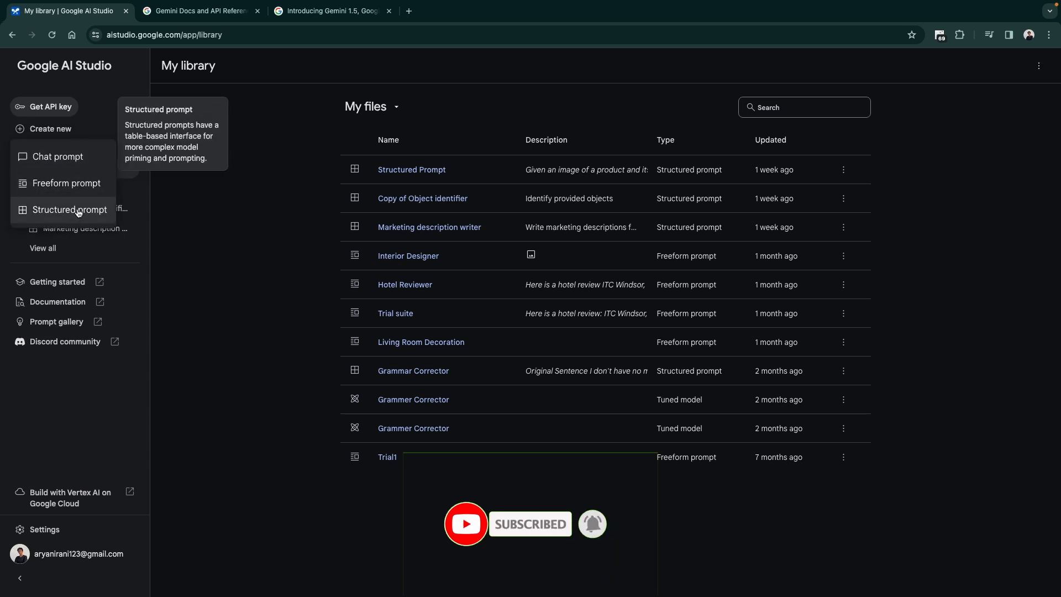
click(67, 182)
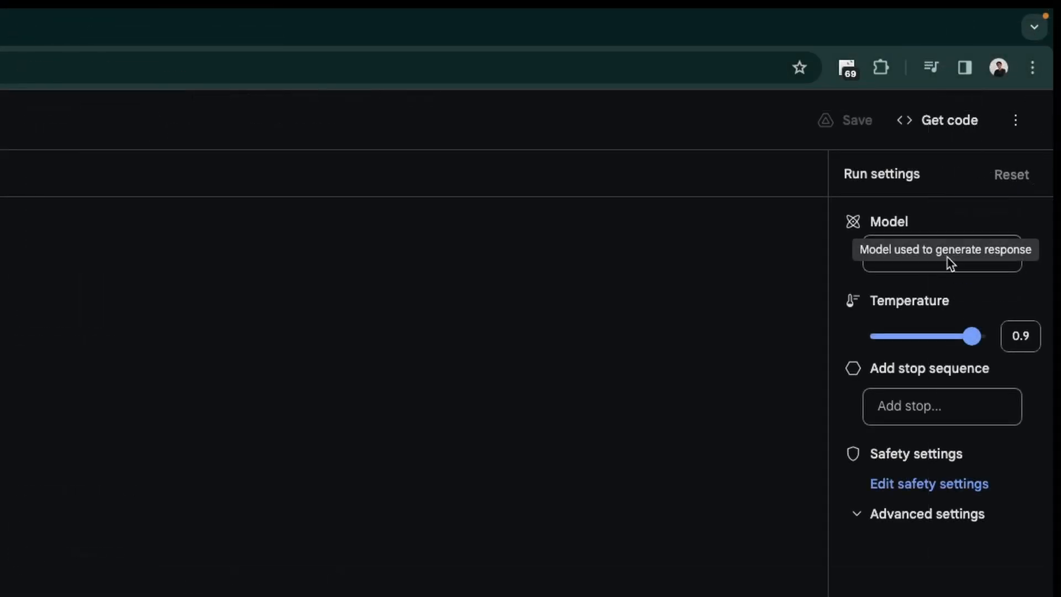
click(941, 254)
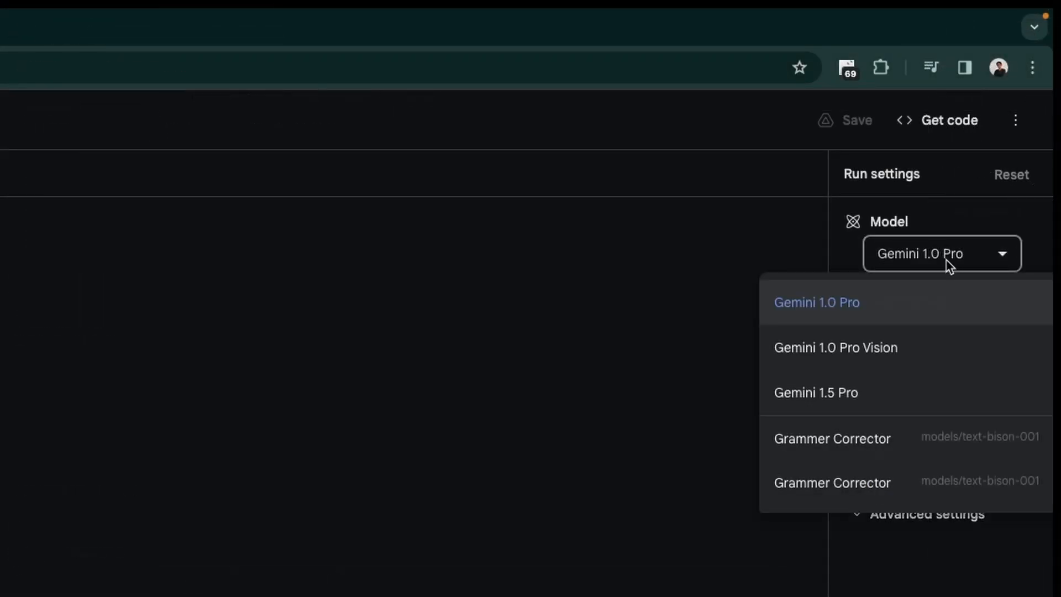
mouse_move(835, 347)
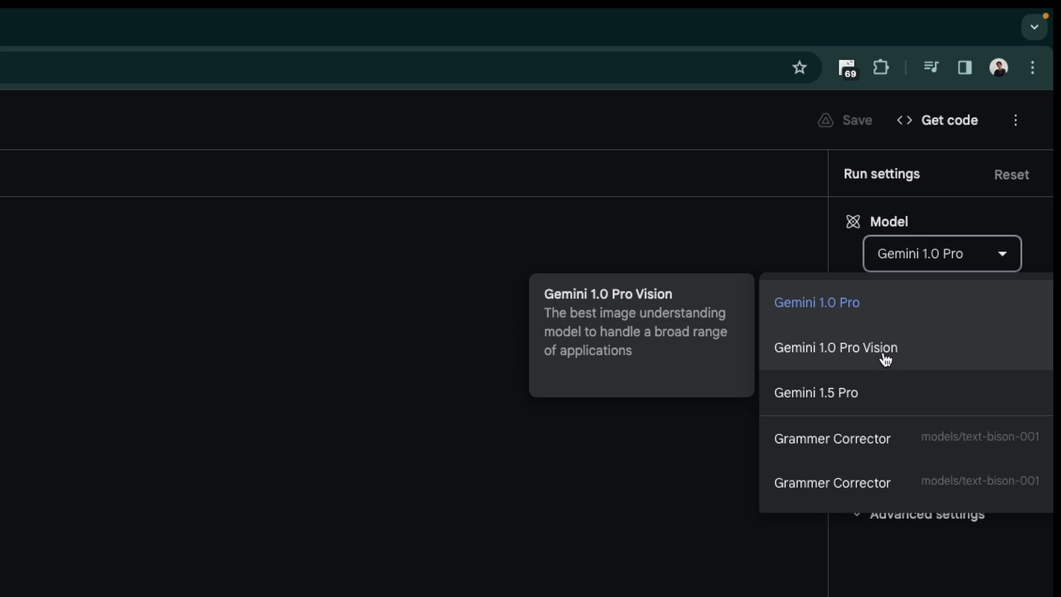
mouse_move(815, 392)
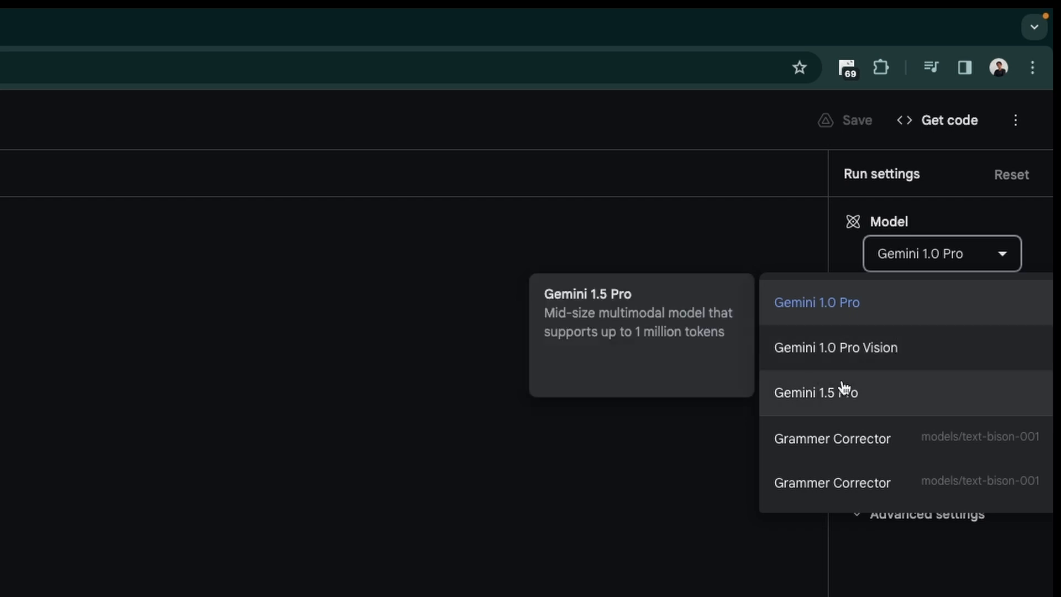
mouse_move(845, 388)
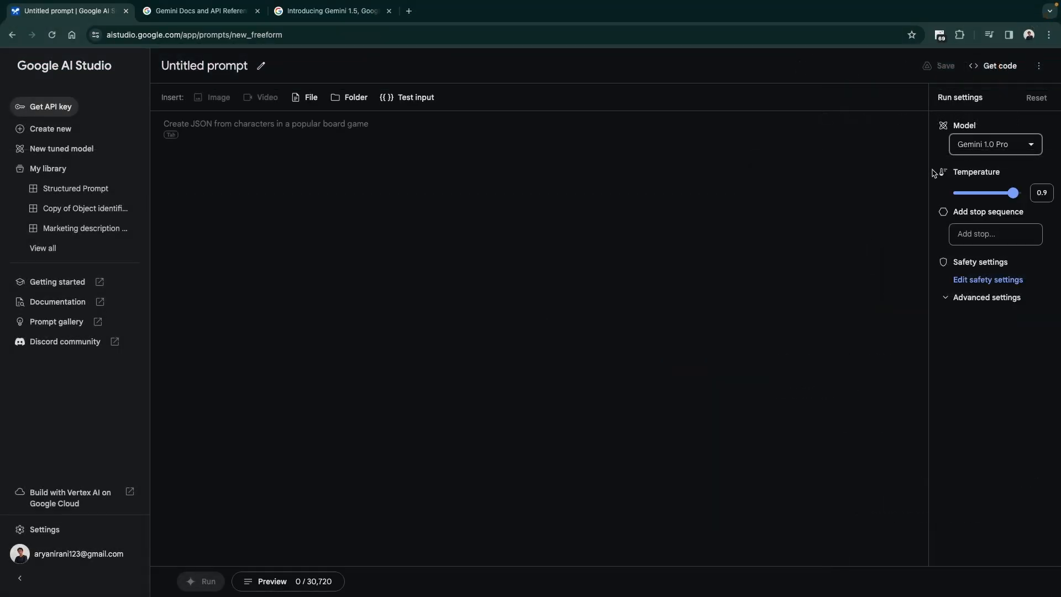
mouse_move(305, 97)
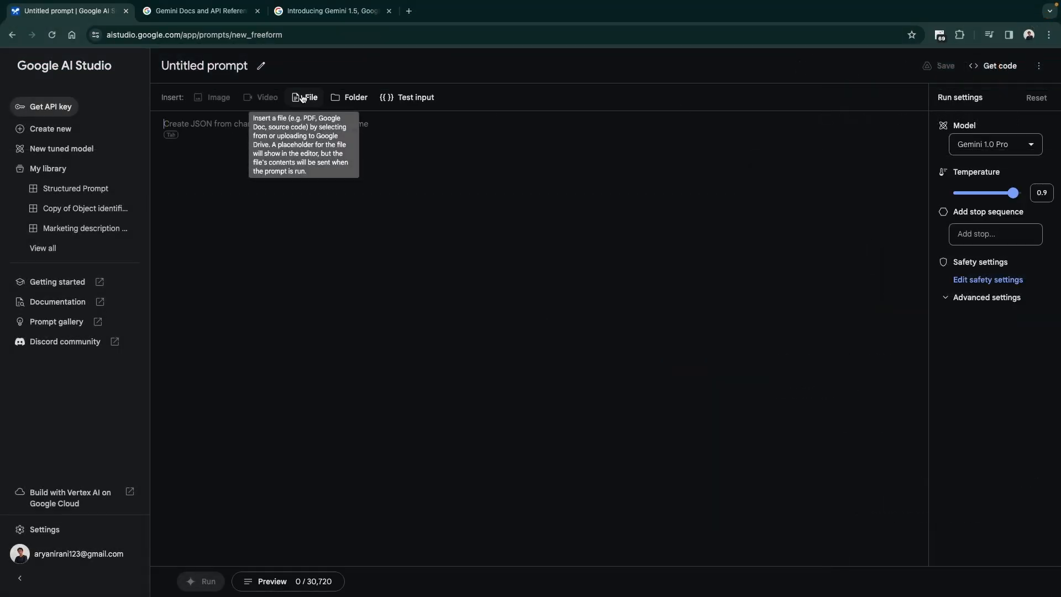
- Run the freeform prompt on Gemini 1.5 Pro and confirm the 1,048,576-token limit
click(308, 97)
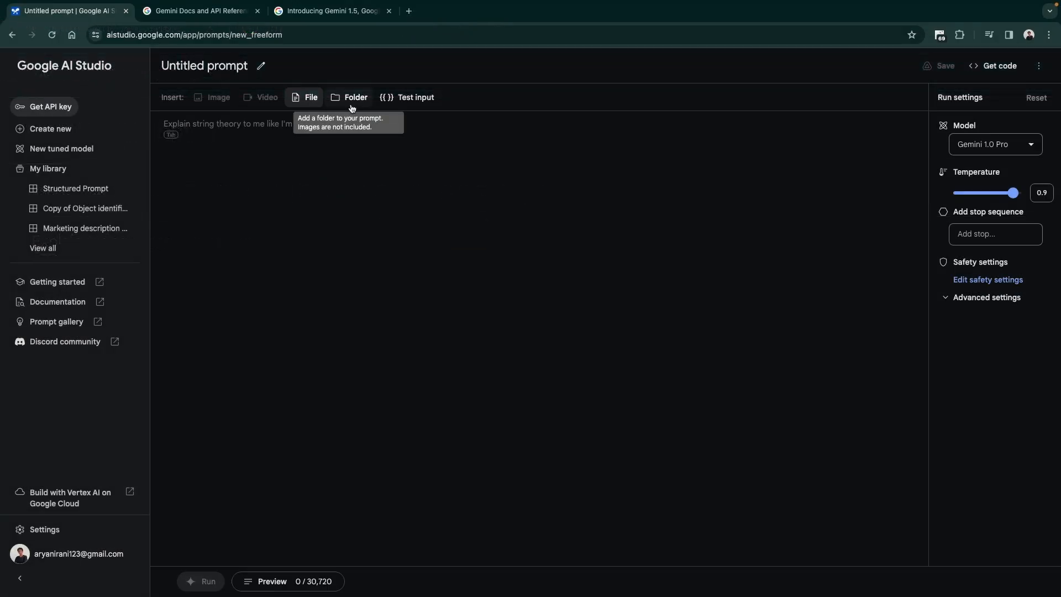
click(272, 585)
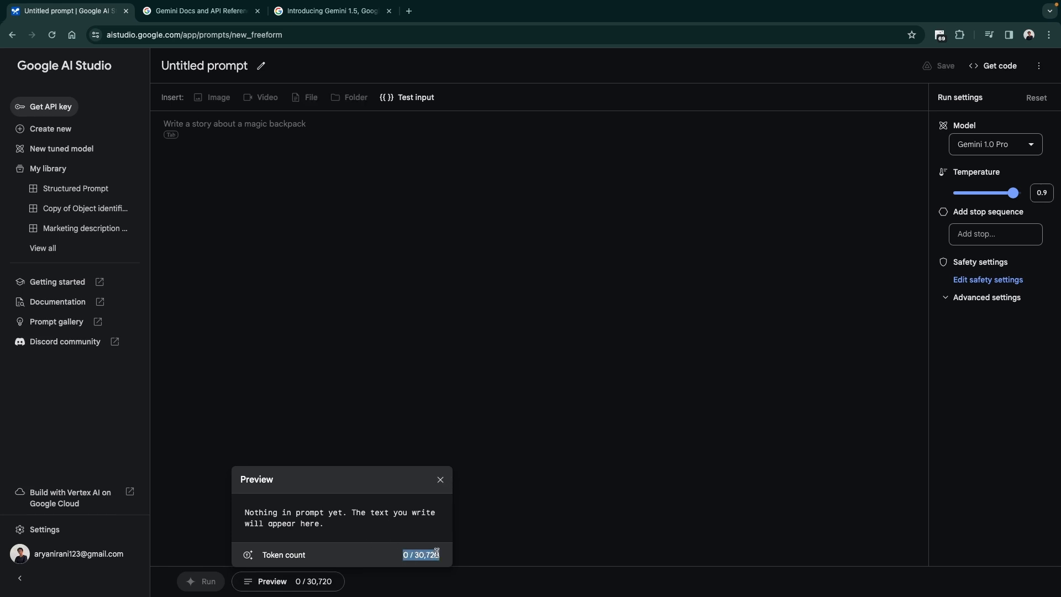
click(440, 480)
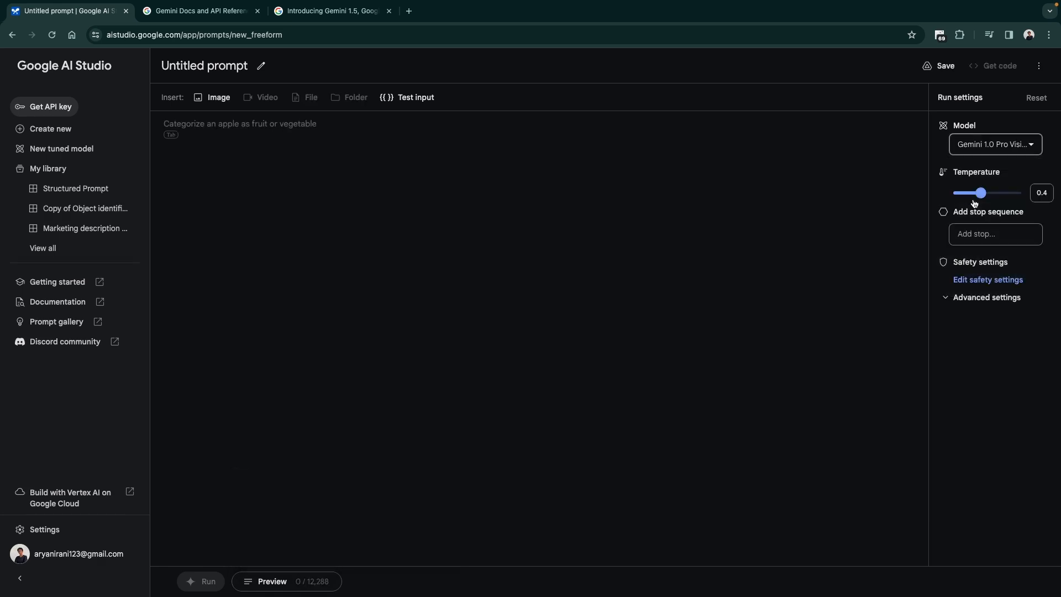
click(218, 97)
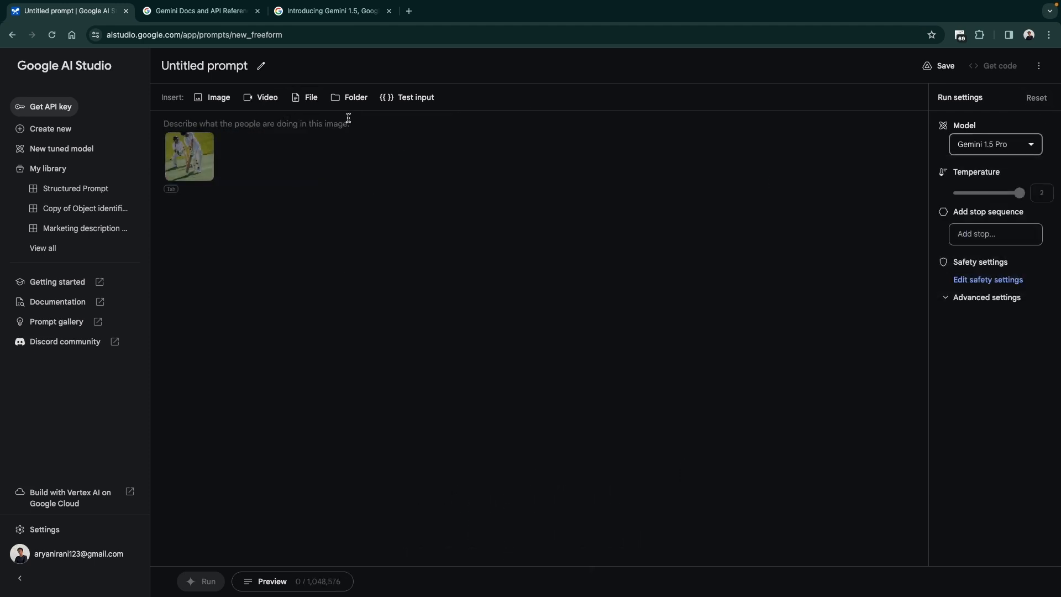
mouse_move(267, 97)
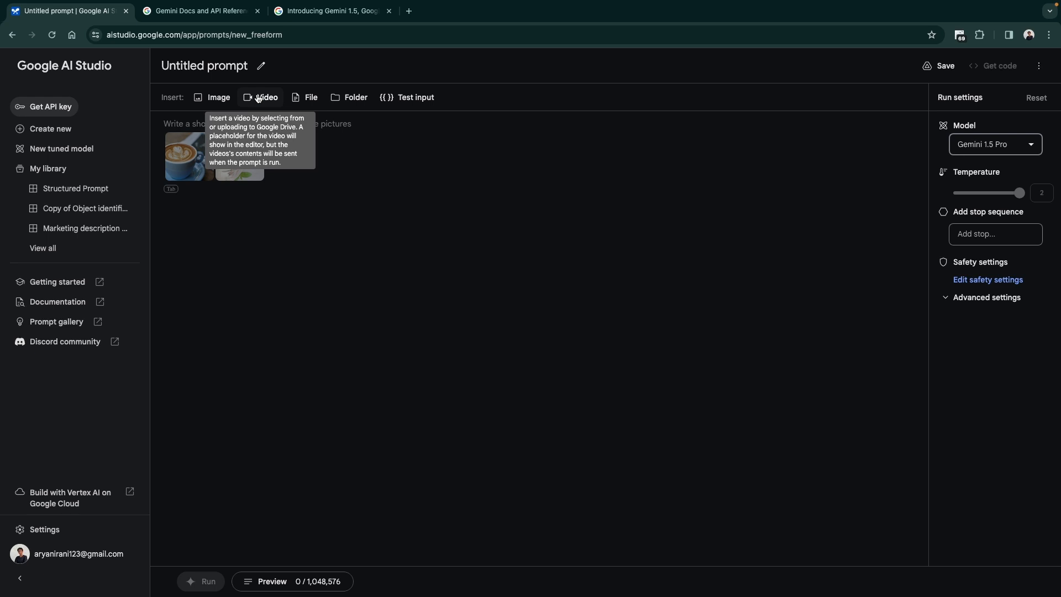
- Insert the Sherlock Jr. sample video and confirm it uses 157,800 tokens in the preview
click(266, 96)
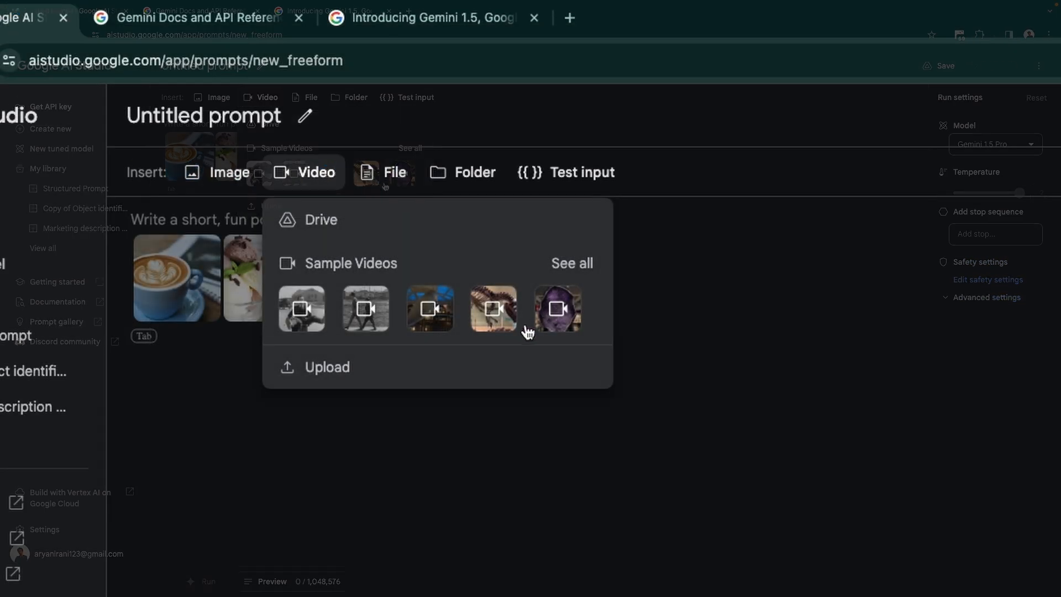
click(301, 308)
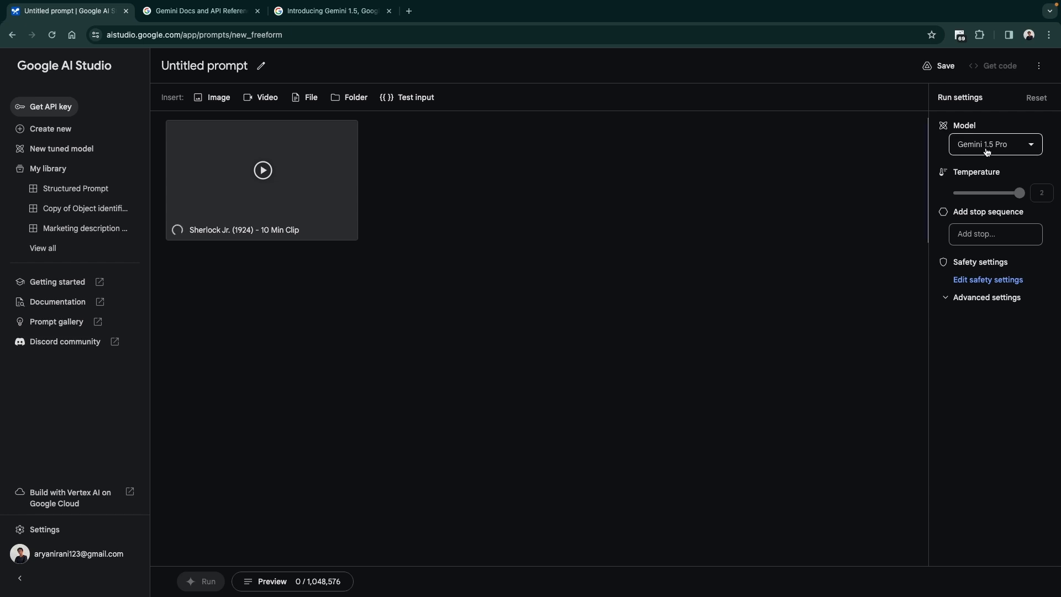
mouse_move(325, 580)
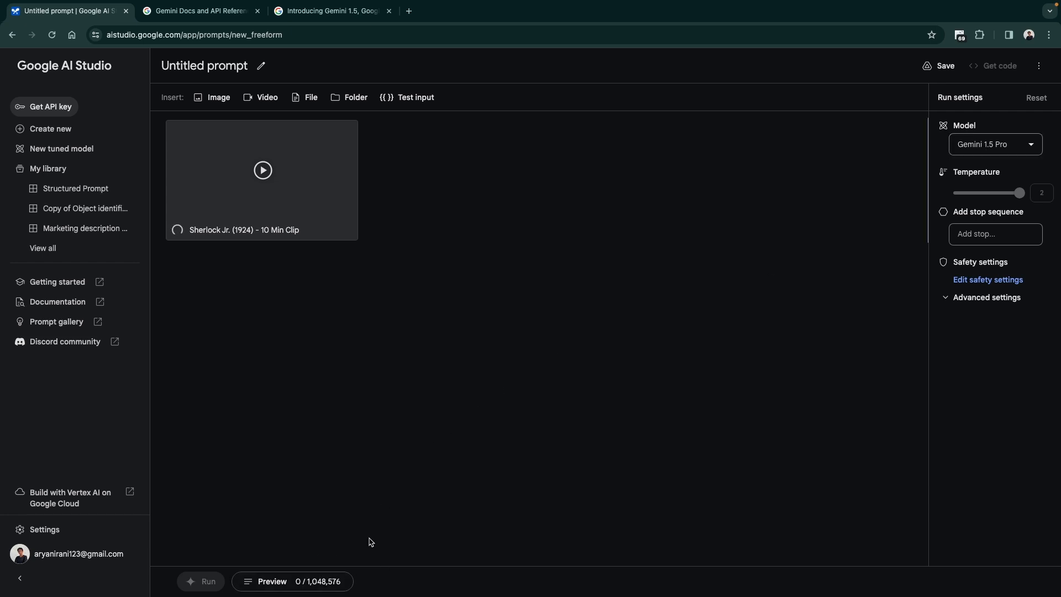
click(271, 581)
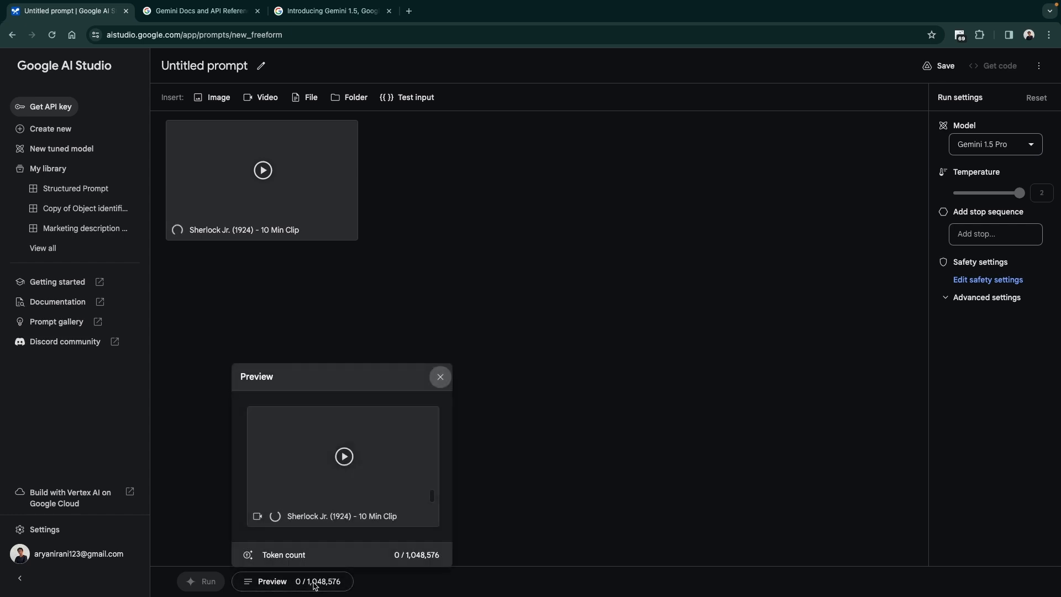
click(439, 376)
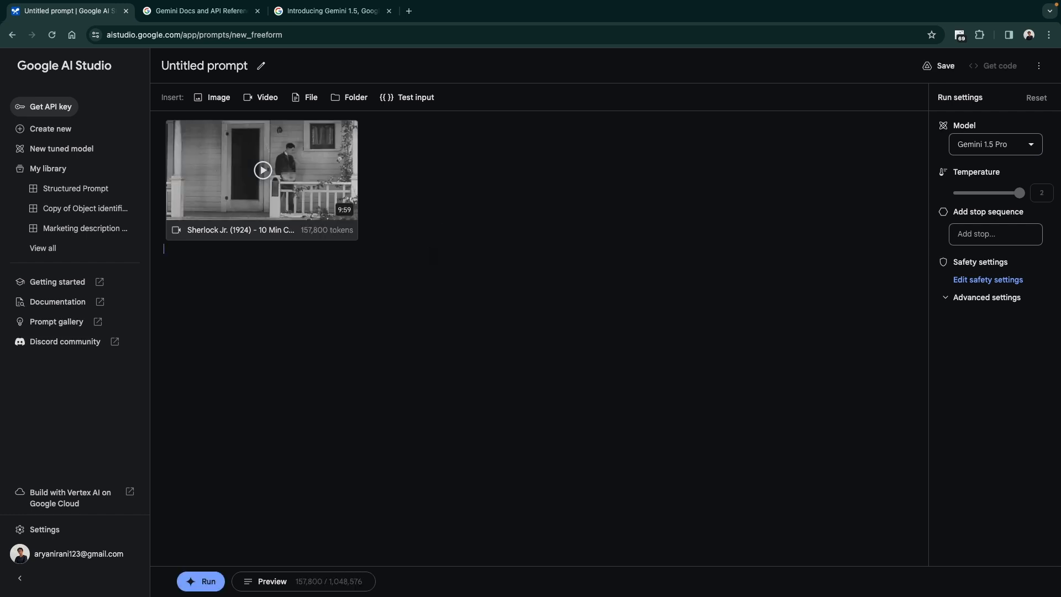
text(What is happening in this video?)
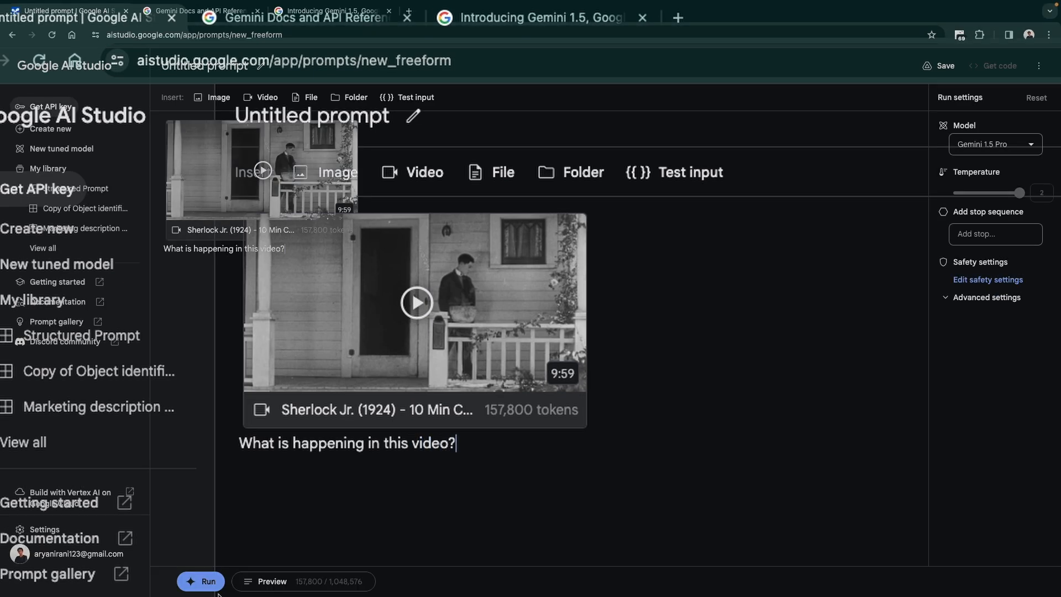
click(200, 581)
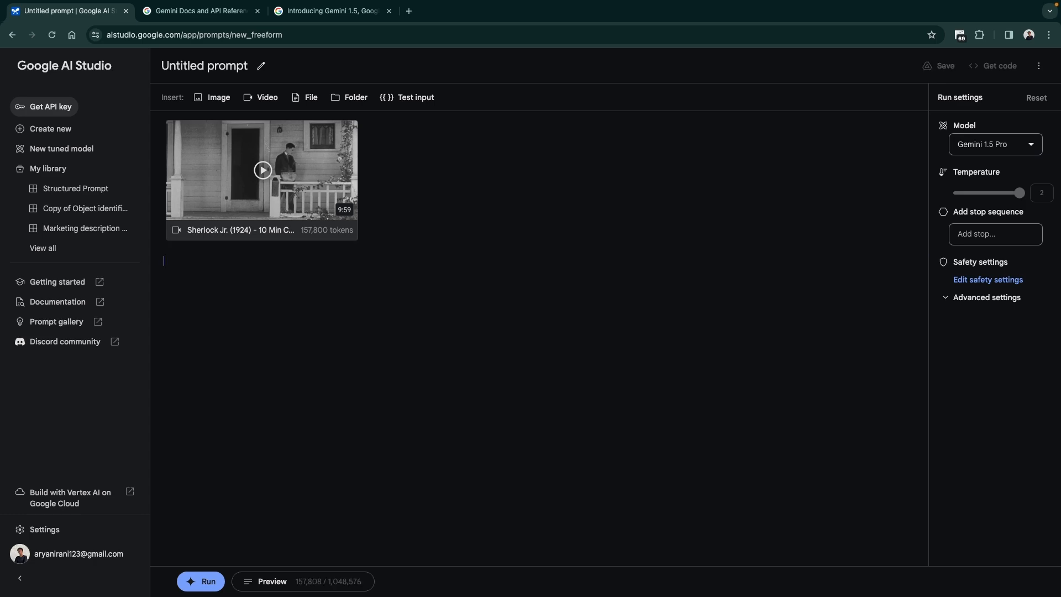
- Ask "What was the cast for this film?" beneath the attached Sherlock Jr. clip
text(Who)
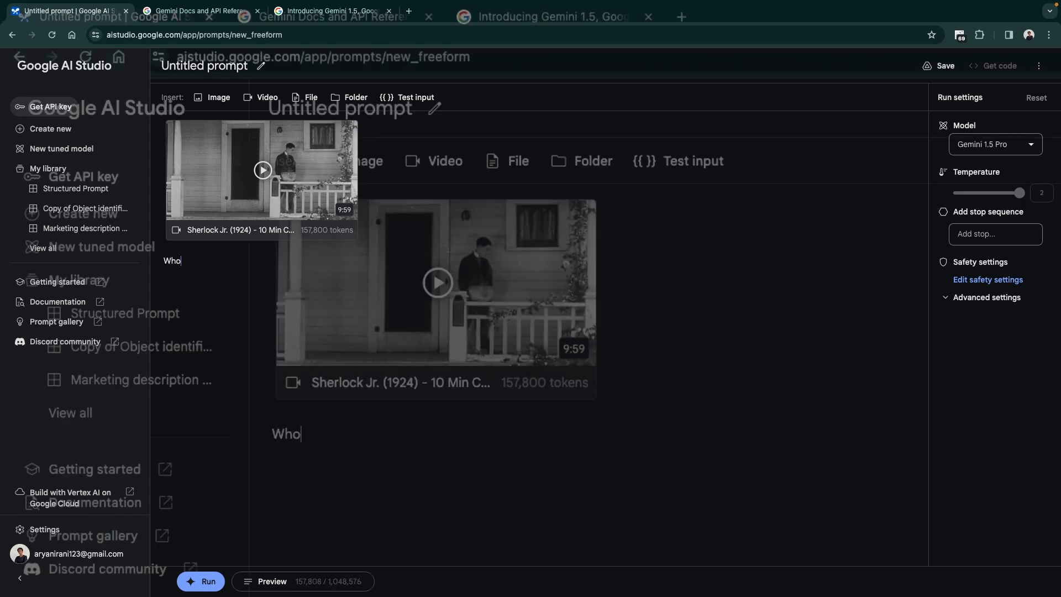
text(What was the)
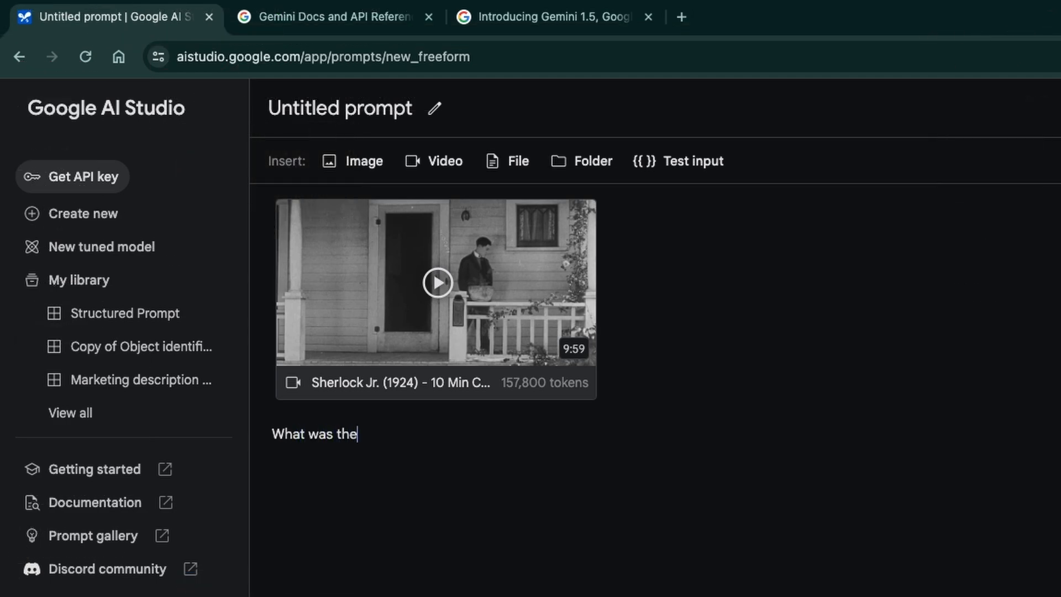
text(cast for)
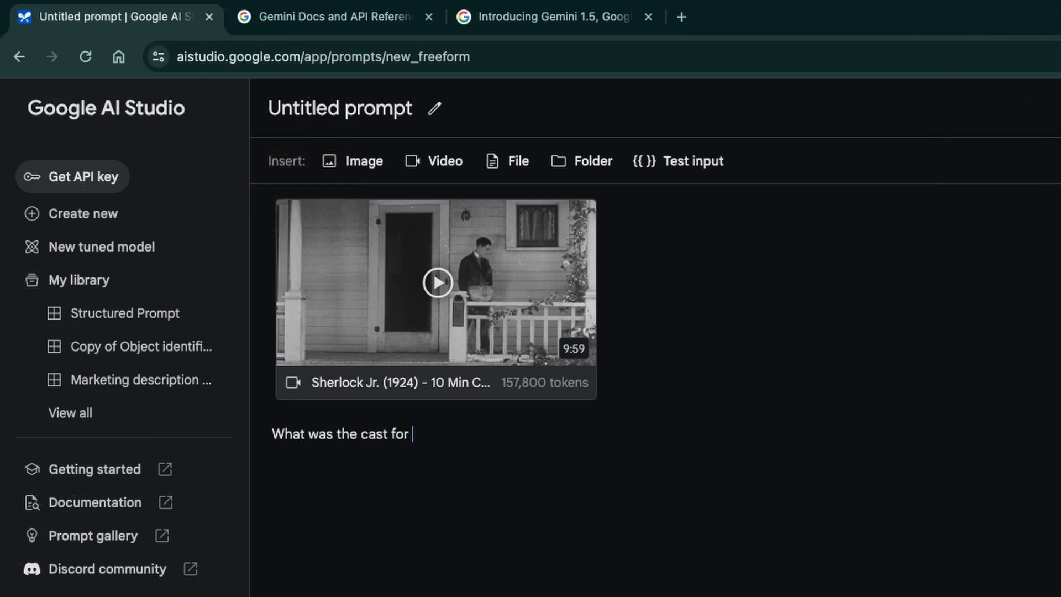
text(this film? The cast for Sherlock Jr. (1924) was:)
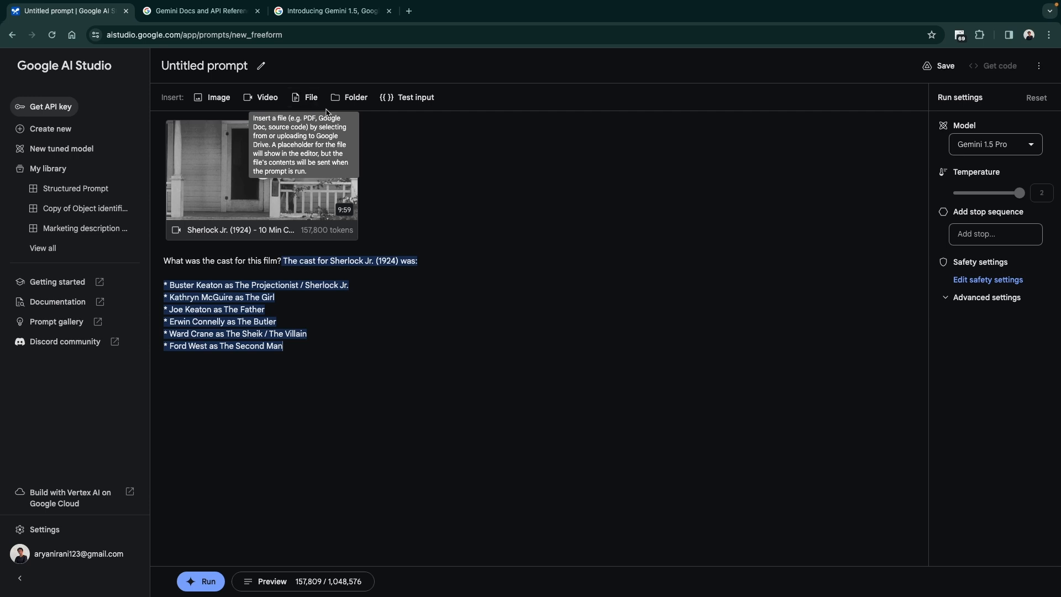
mouse_move(267, 96)
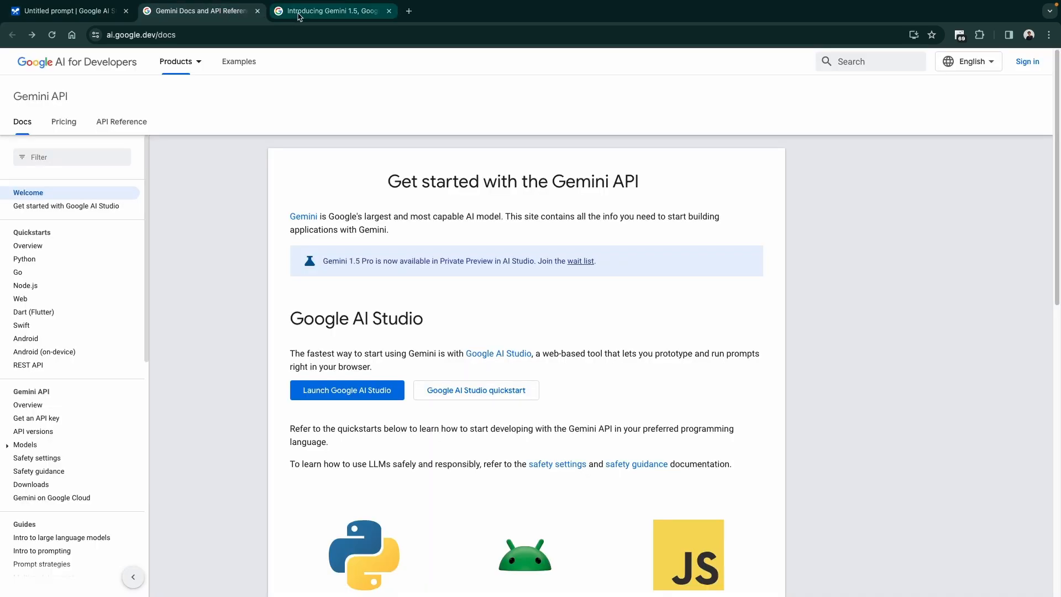
click(64, 11)
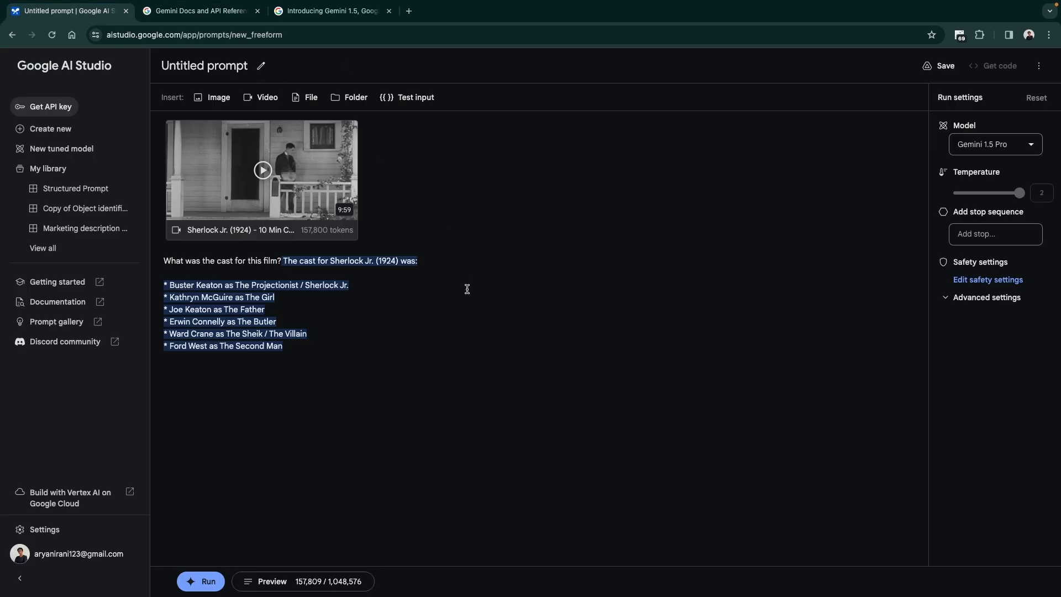
mouse_move(437, 319)
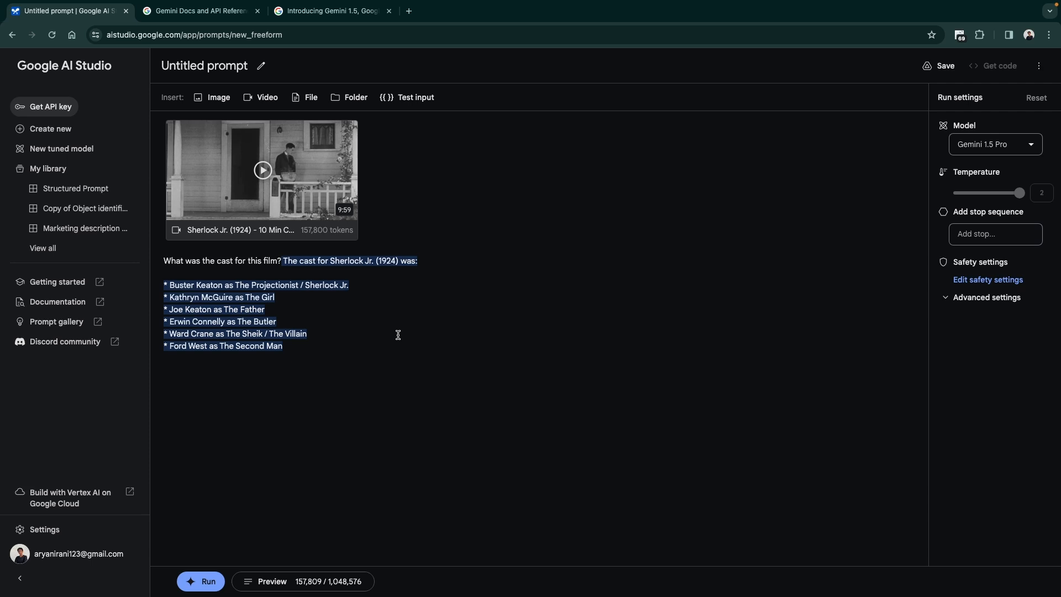
mouse_move(469, 338)
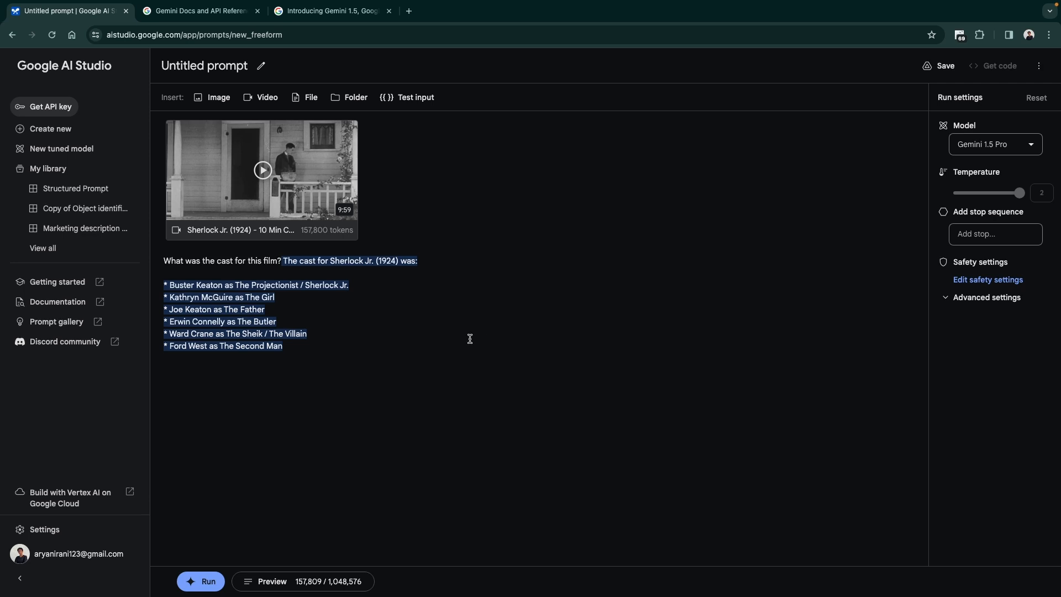